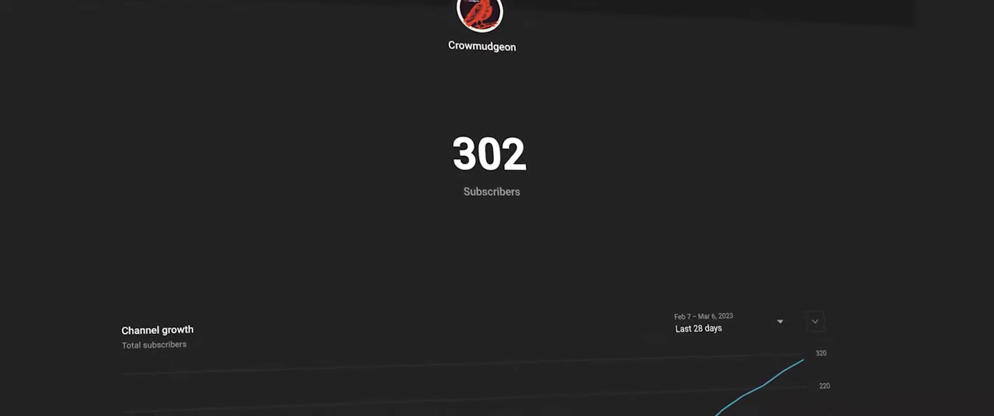
scroll("down", 3)
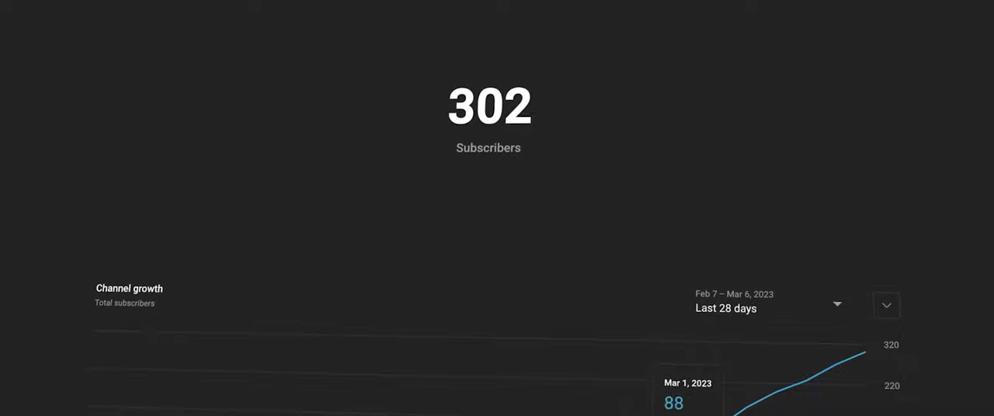
mouse_move(781, 388)
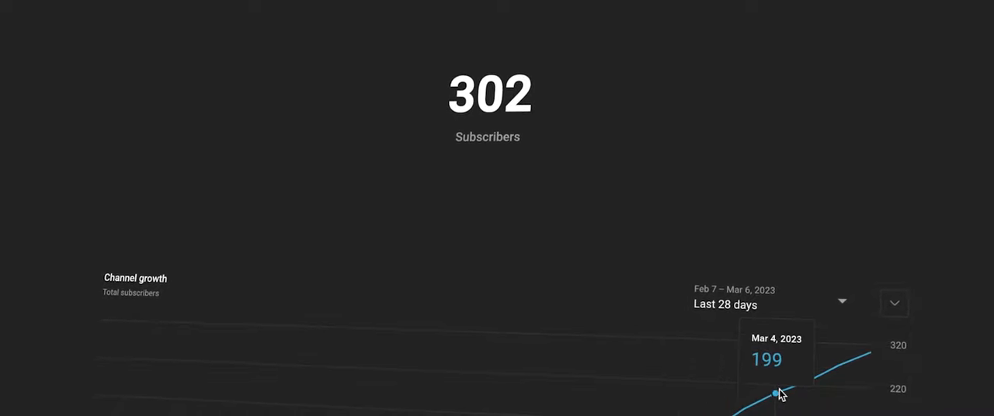
mouse_move(842, 370)
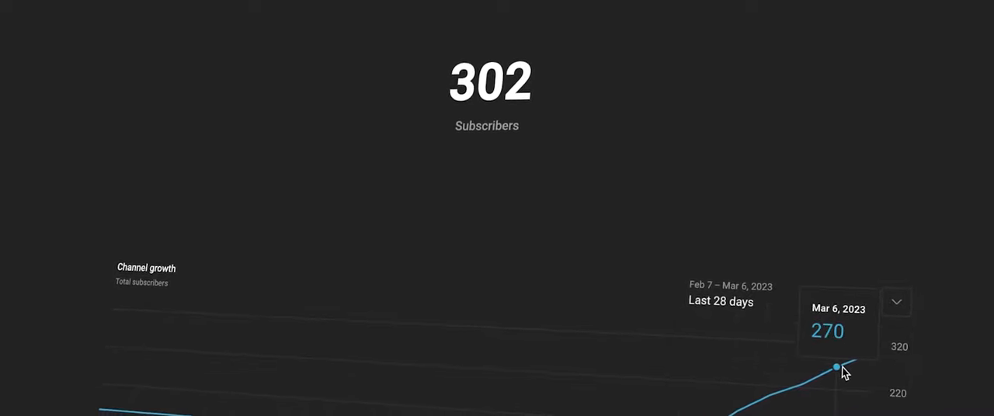
mouse_move(860, 358)
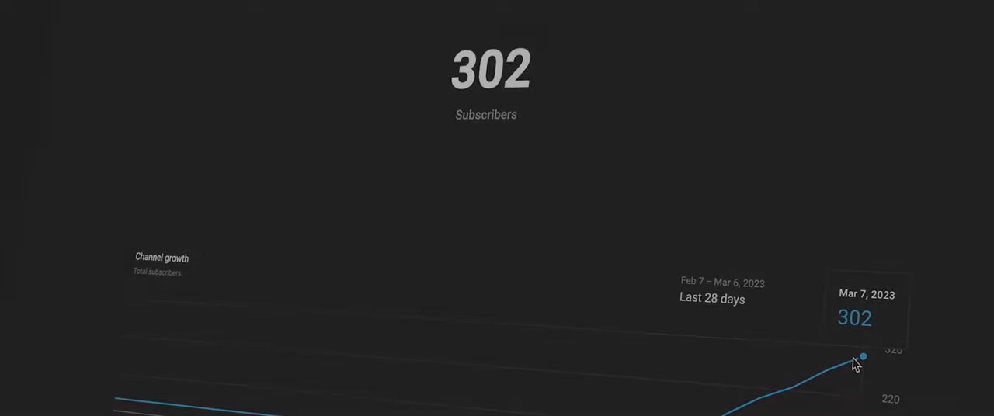